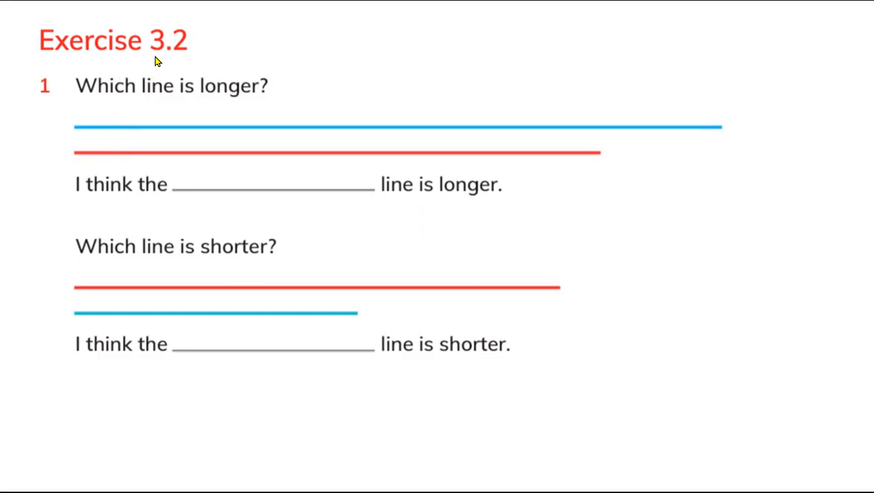
{"action": "mouse_move", "coordinate": [184, 62]}
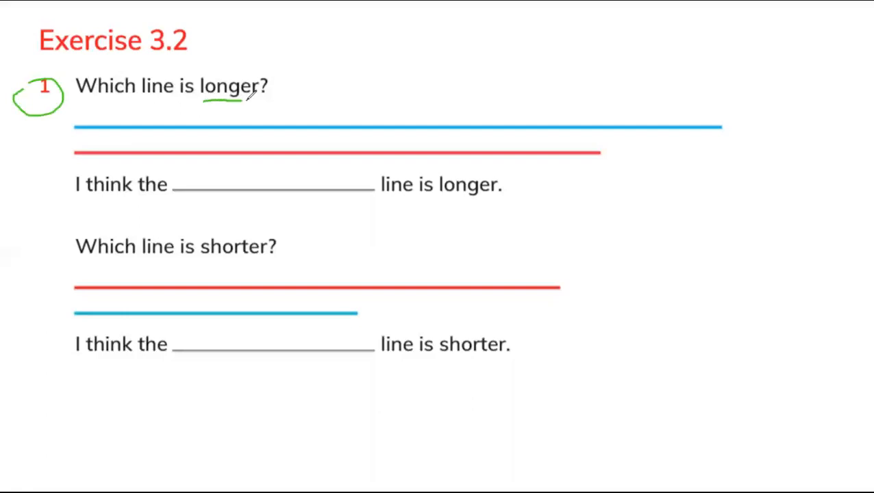
{"action": "mouse_move", "coordinate": [277, 150]}
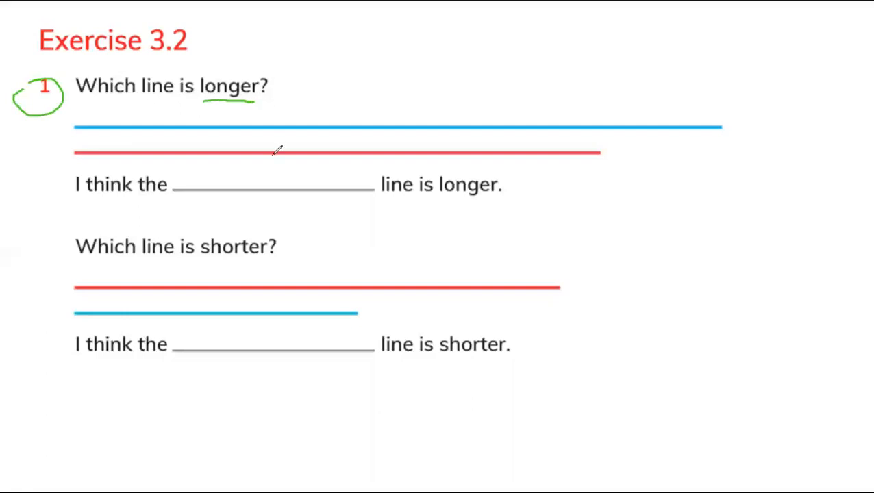
{"action": "mouse_move", "coordinate": [178, 120]}
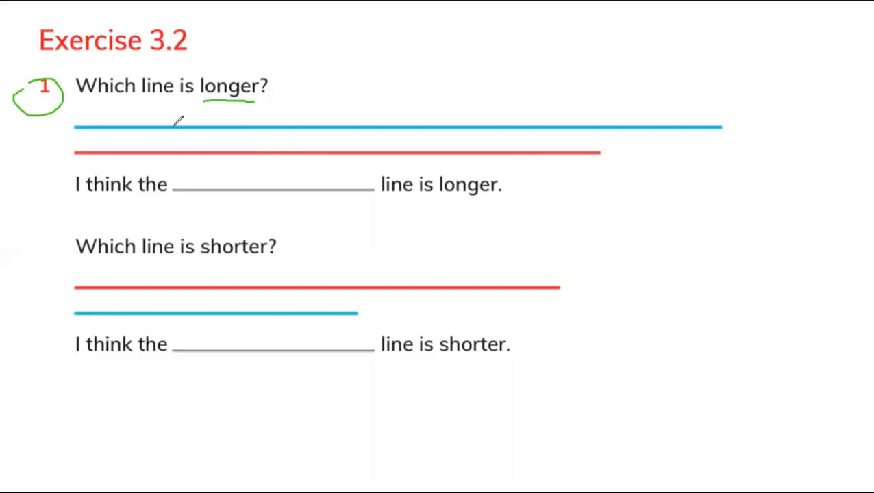
{"action": "mouse_move", "coordinate": [178, 148]}
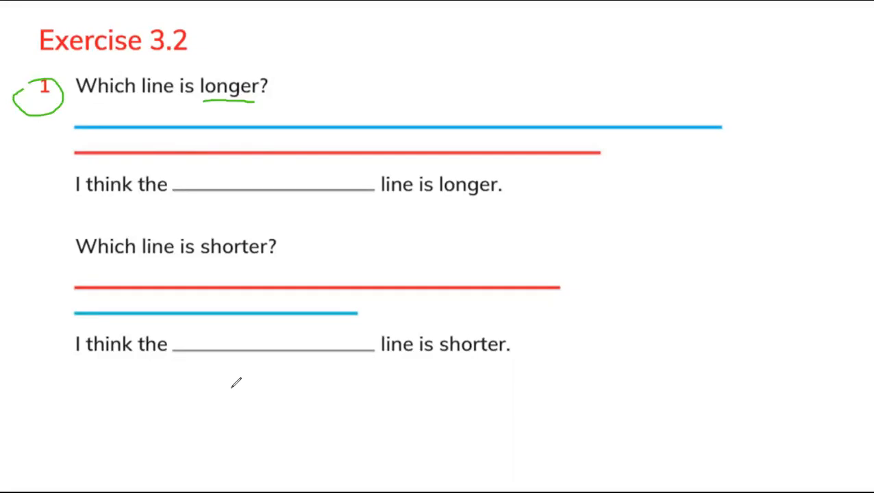
{"action": "mouse_move", "coordinate": [89, 192]}
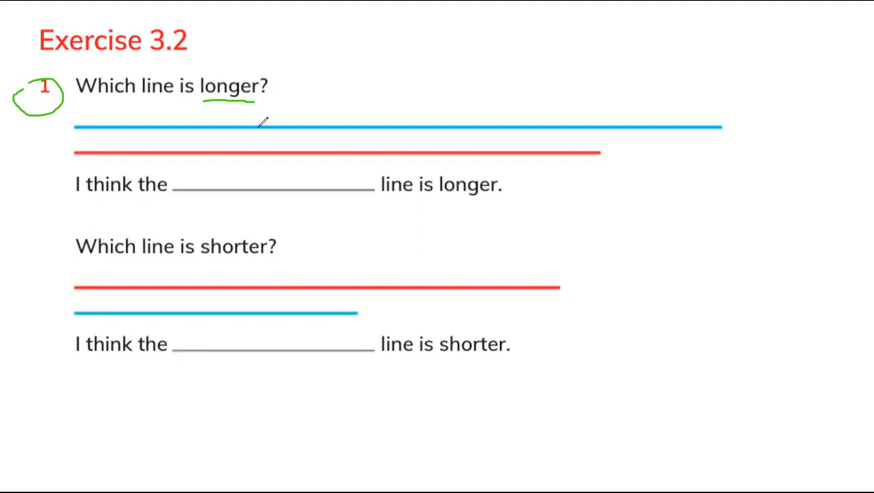
{"action": "mouse_move", "coordinate": [404, 206]}
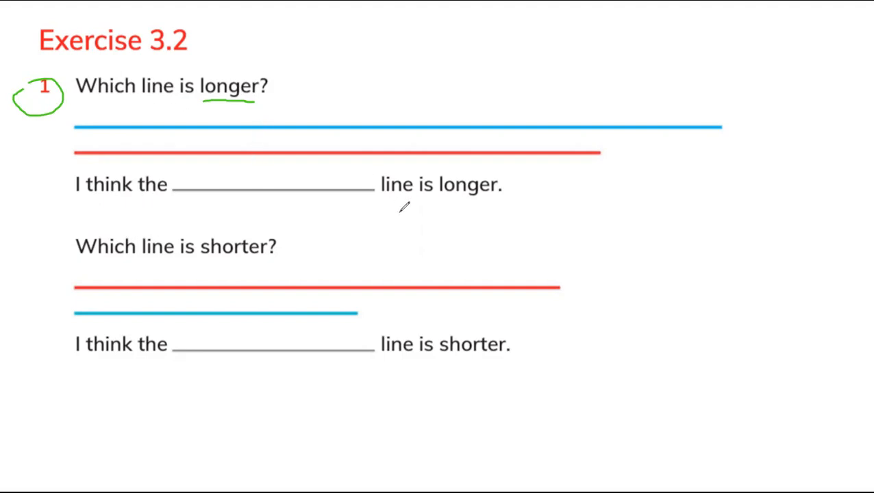
{"action": "mouse_move", "coordinate": [450, 203]}
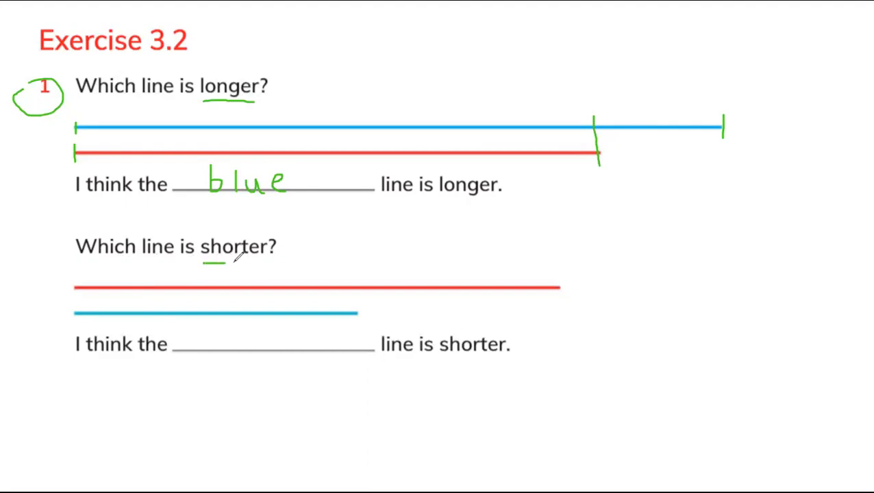
- Underline 'shorter' and begin writing 'blu' as the shorter-line answer
{"action": "left_click_drag", "start_coordinate": [206, 263], "coordinate": [269, 263]}
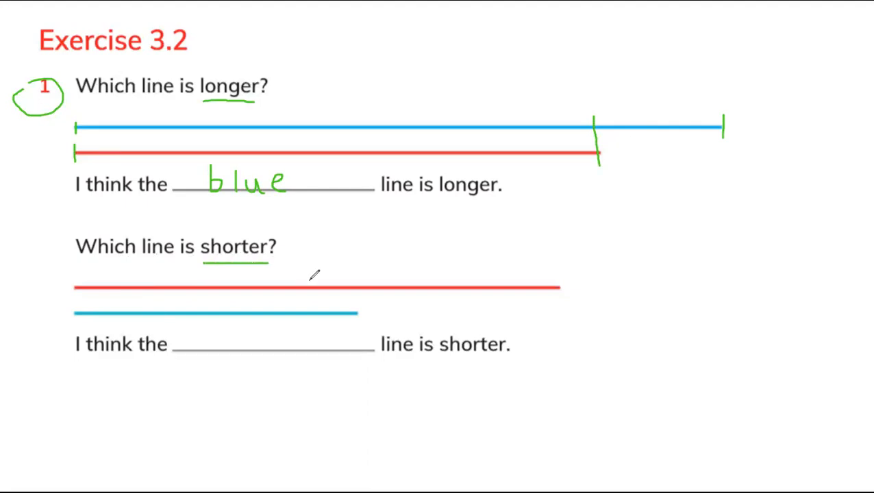
{"action": "mouse_move", "coordinate": [191, 276]}
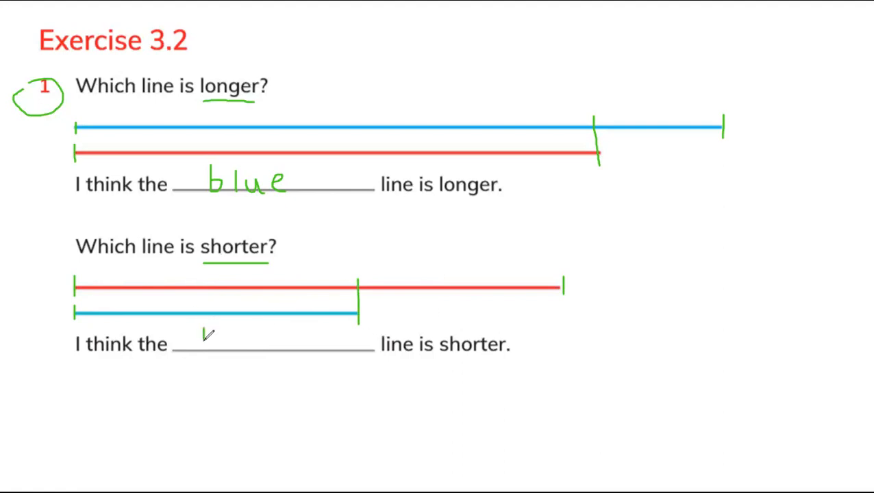
{"action": "type", "text": "bl"}
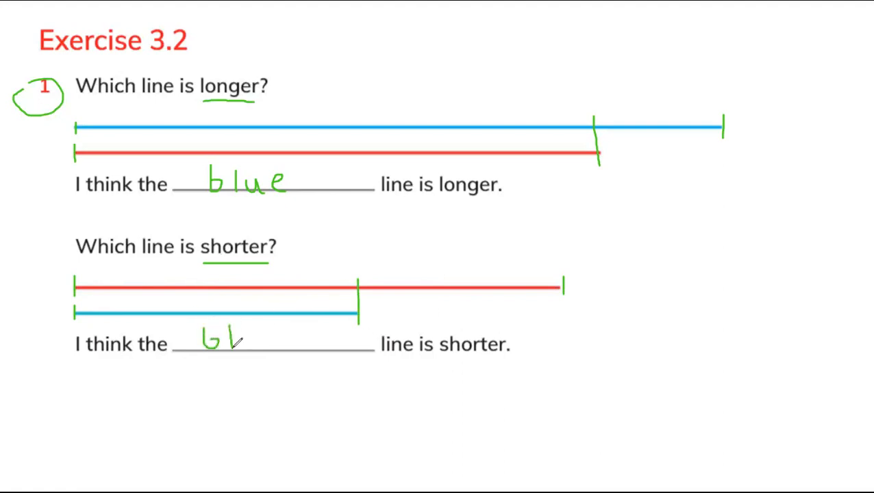
{"action": "type", "text": "u"}
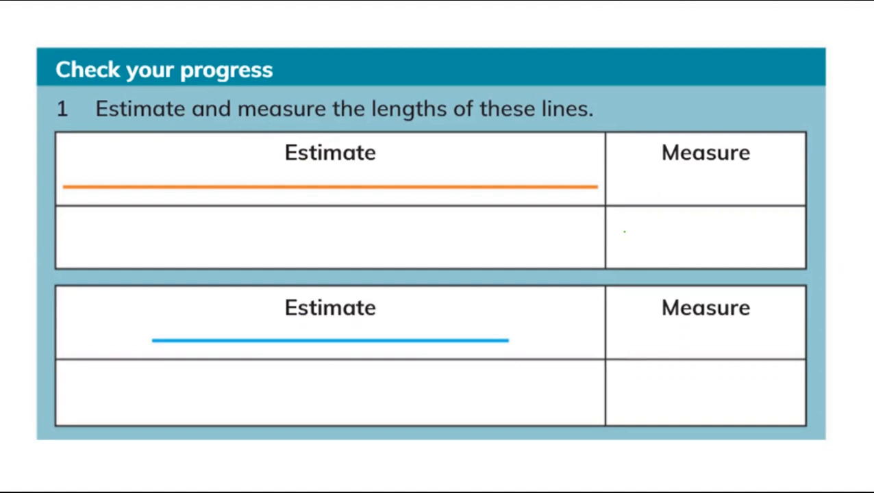
{"action": "mouse_move", "coordinate": [732, 478]}
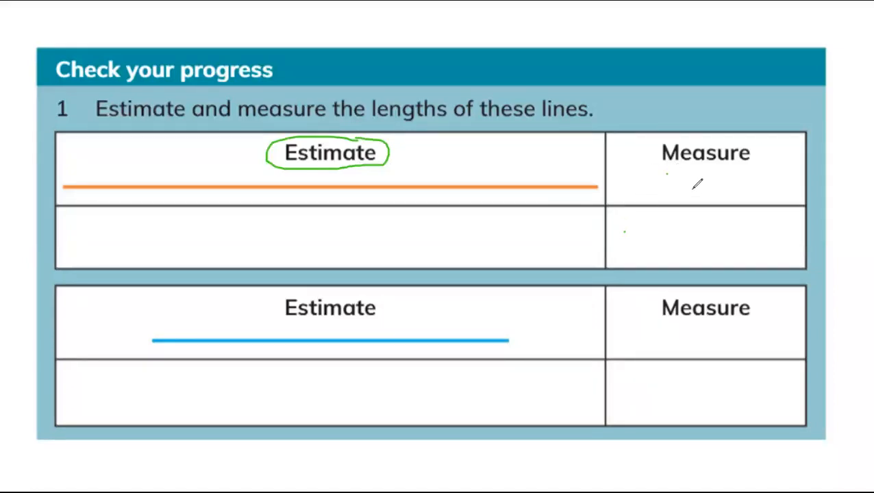
{"action": "mouse_move", "coordinate": [625, 222]}
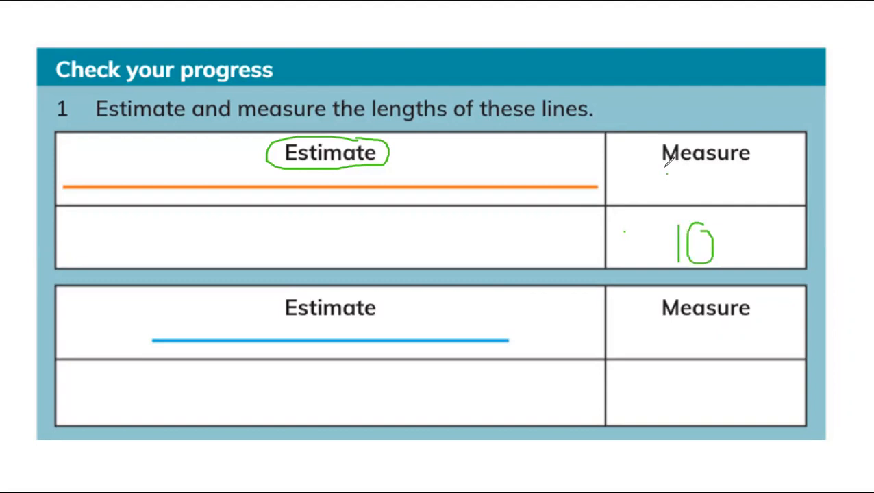
- Underline the Measure heading in green ink
{"action": "left_click_drag", "start_coordinate": [664, 170], "coordinate": [760, 165]}
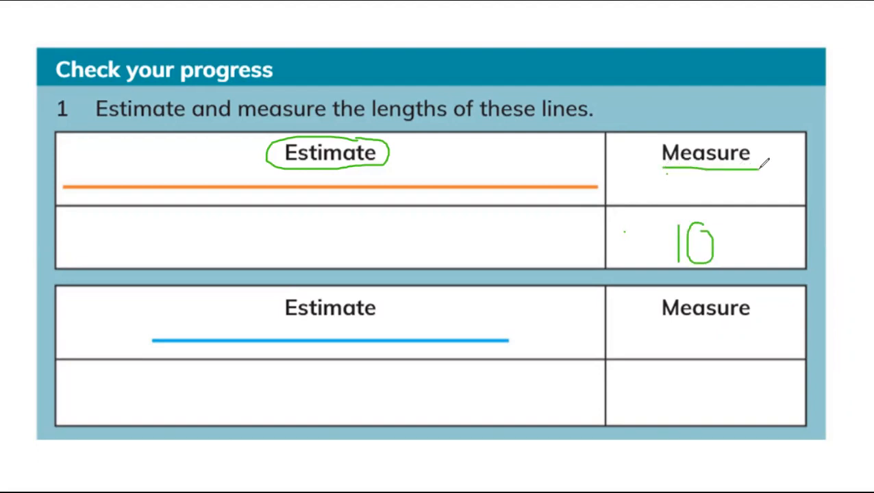
{"action": "mouse_move", "coordinate": [99, 175]}
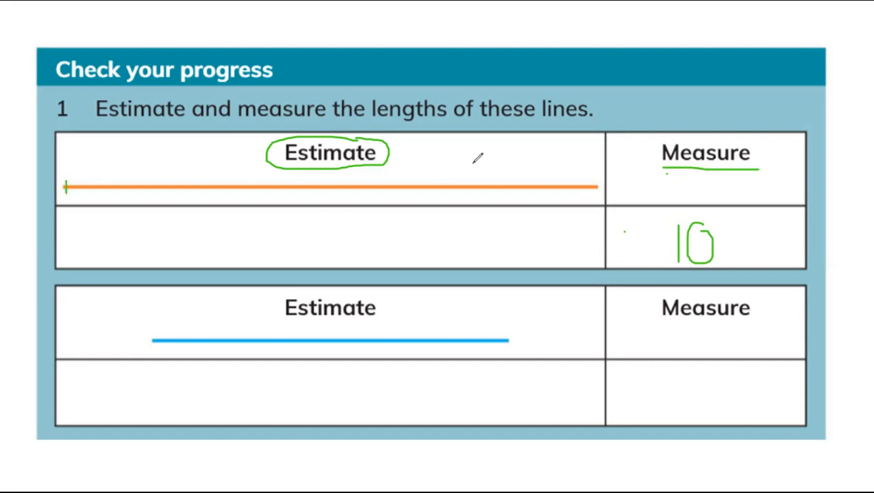
{"action": "mouse_move", "coordinate": [482, 191]}
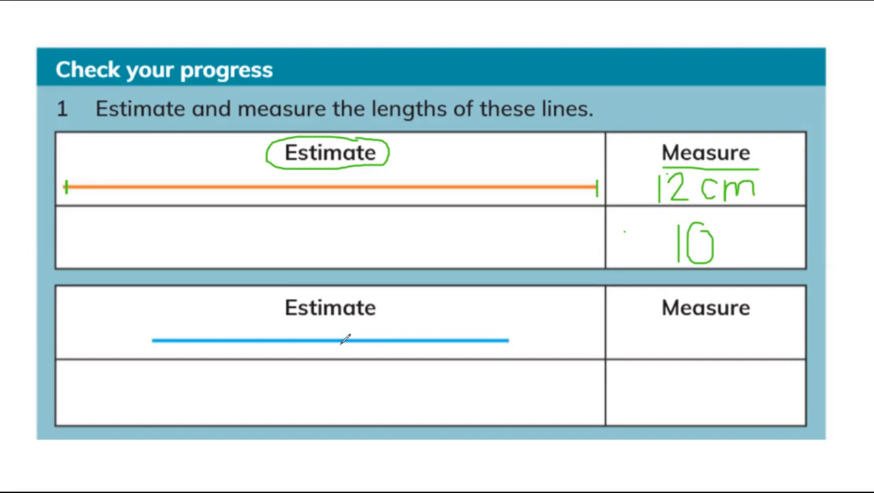
{"action": "mouse_move", "coordinate": [342, 308]}
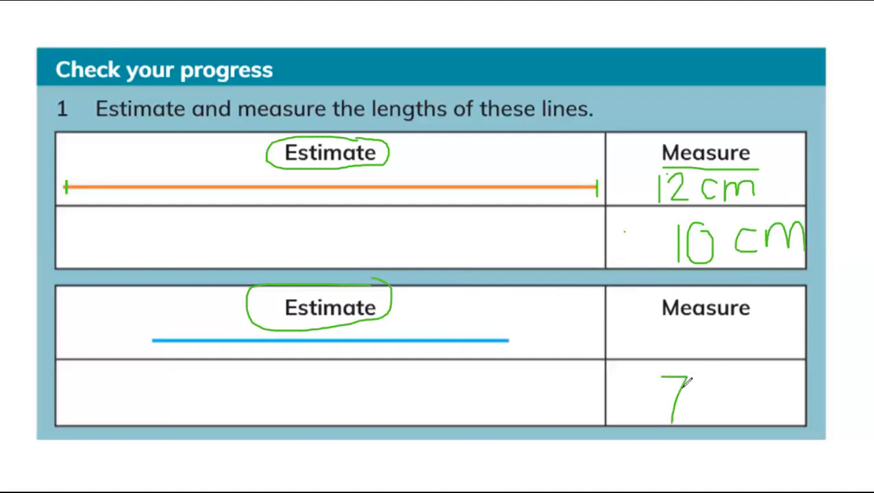
- Write the 'cm' unit after the measured value in the first table
{"action": "type", "text": "cm"}
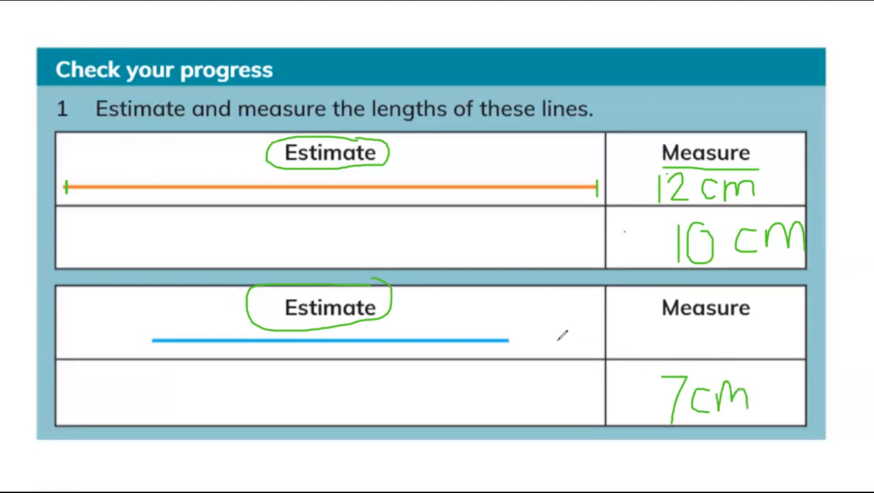
{"action": "mouse_move", "coordinate": [174, 345]}
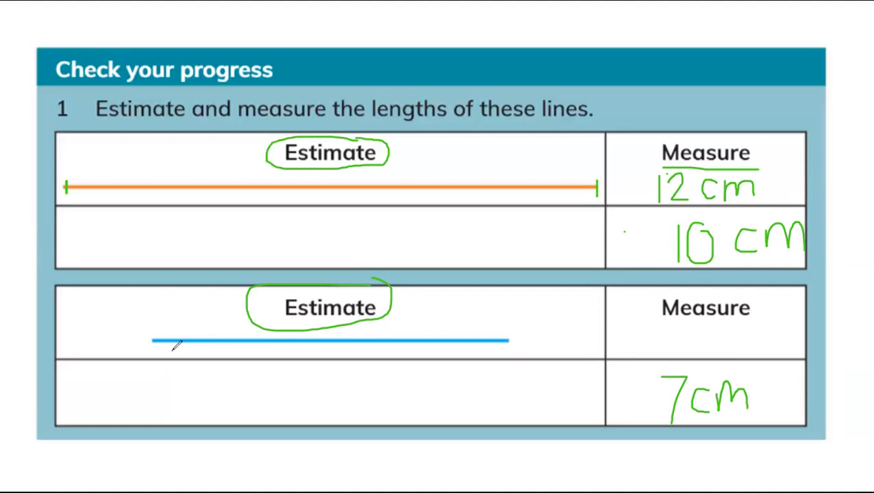
{"action": "mouse_move", "coordinate": [247, 353]}
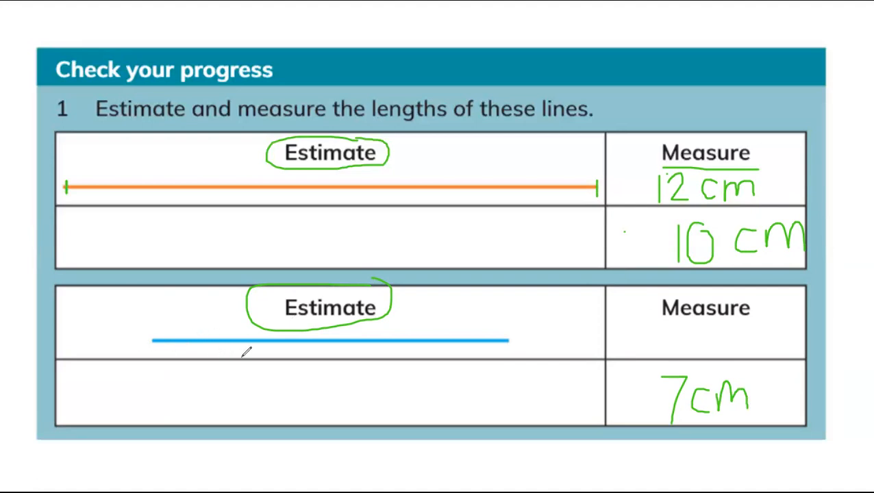
{"action": "mouse_move", "coordinate": [523, 363]}
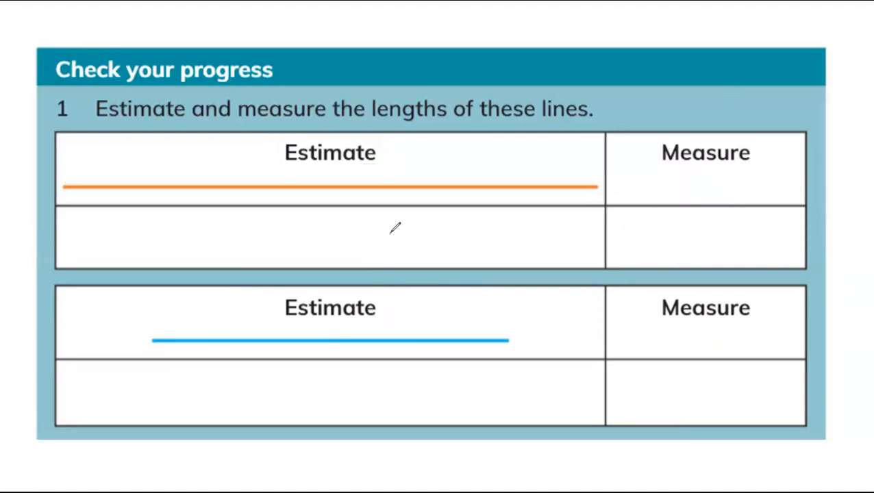
{"action": "mouse_move", "coordinate": [760, 11]}
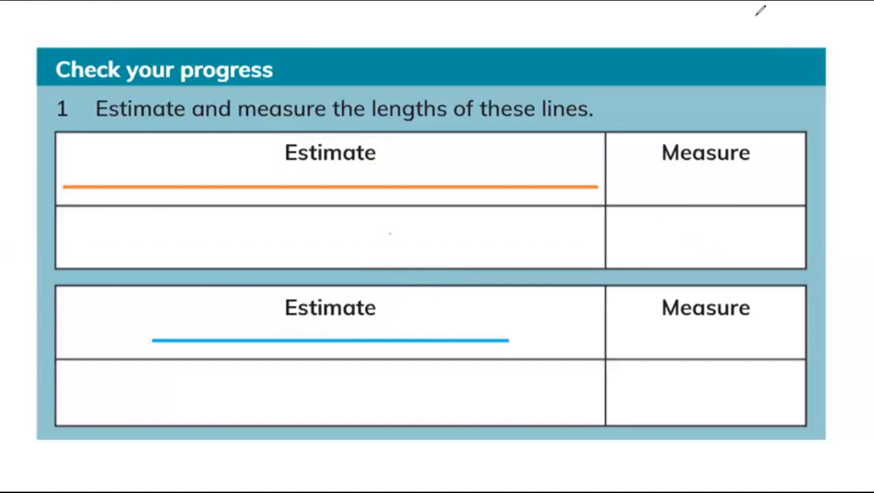
- Advance two slides past the drawing slide to the ruler measurement slide
{"action": "left_click", "coordinate": [44, 477]}
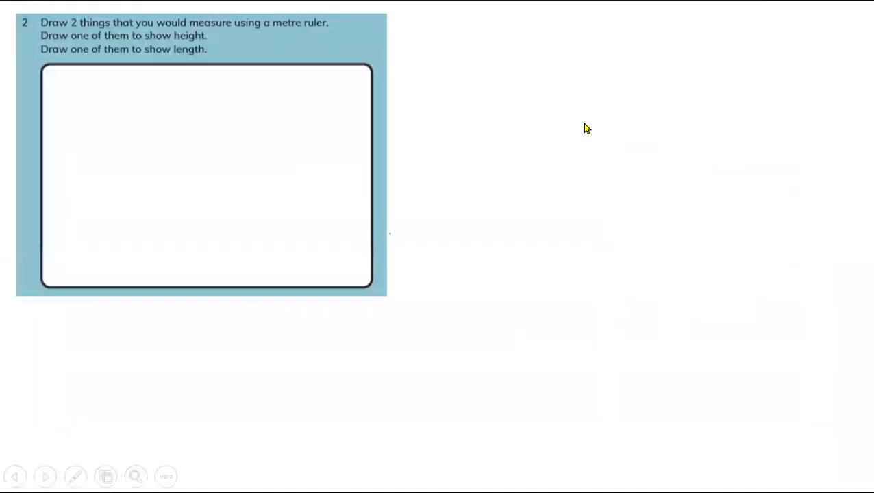
{"action": "left_click", "coordinate": [44, 477]}
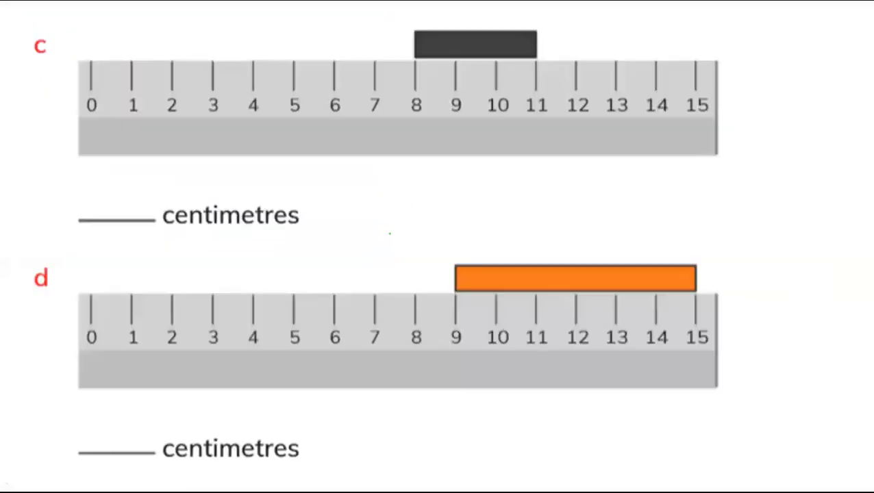